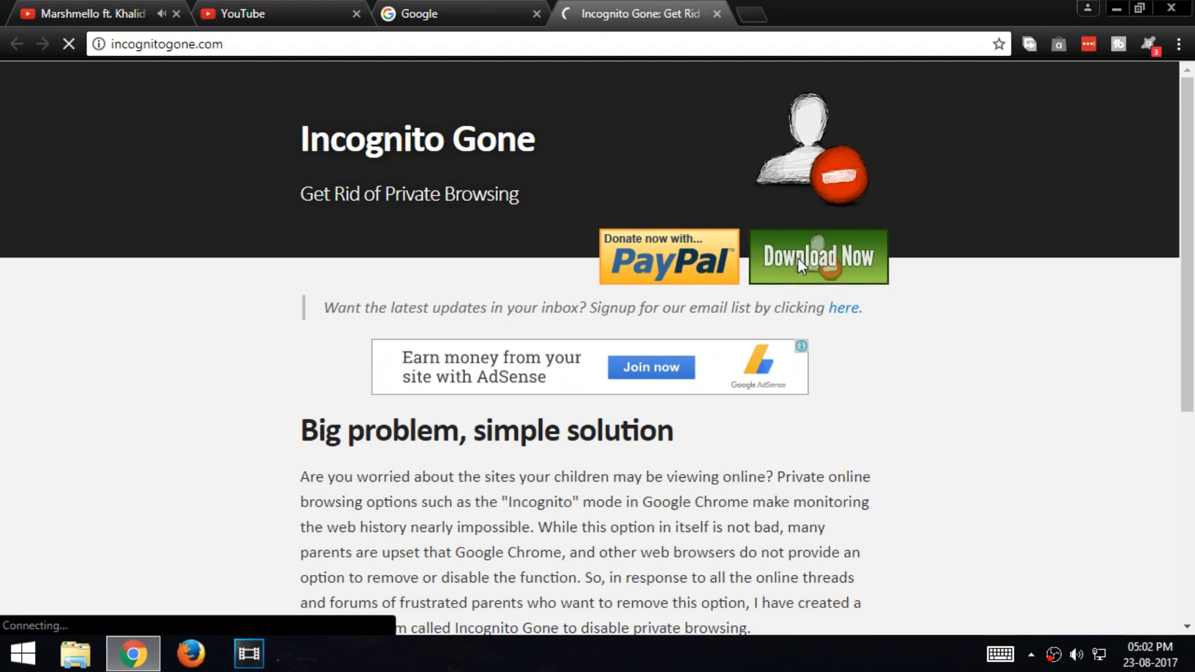
- Download IncognitoGone.exe from the GitHub releases page into the Downloads folder
left_click(817, 256)
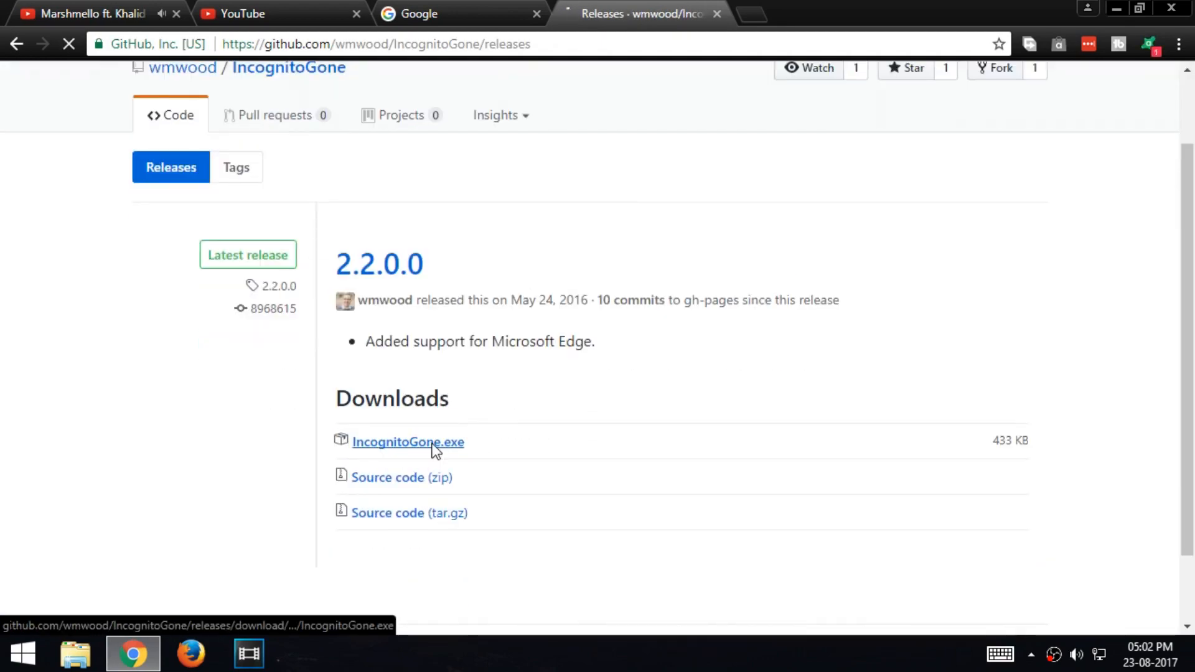
left_click(408, 441)
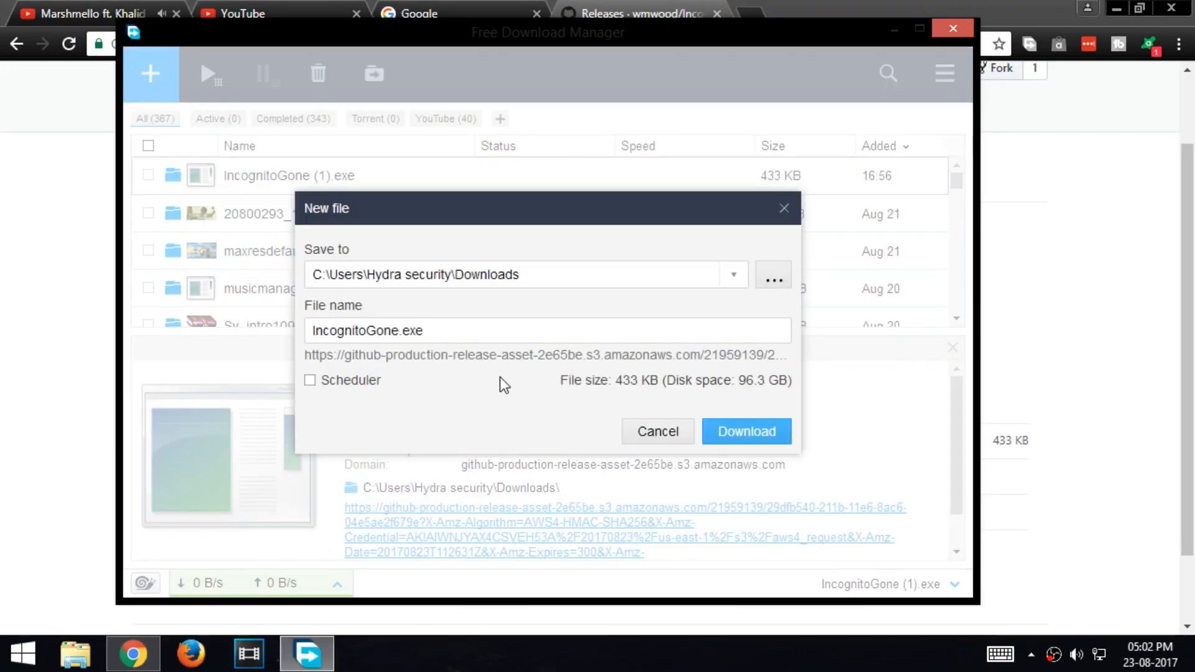
left_click(746, 431)
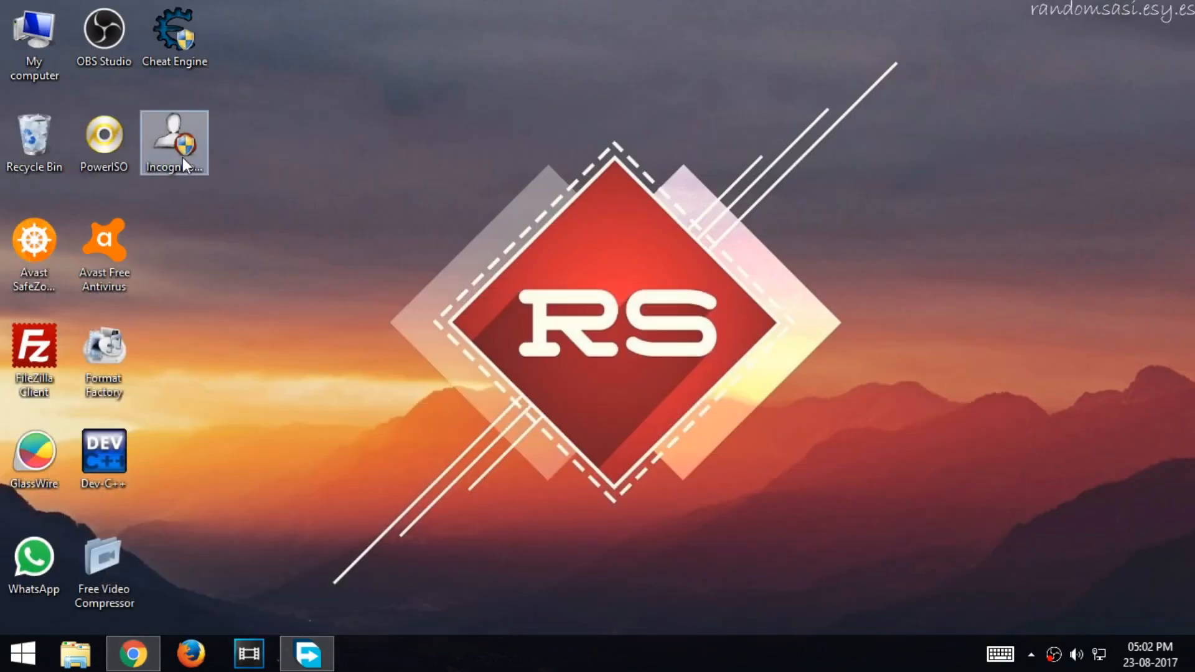
- Launch Incognito Gone from the desktop and check Chrome's menu still offers a new incognito window
double_click(174, 142)
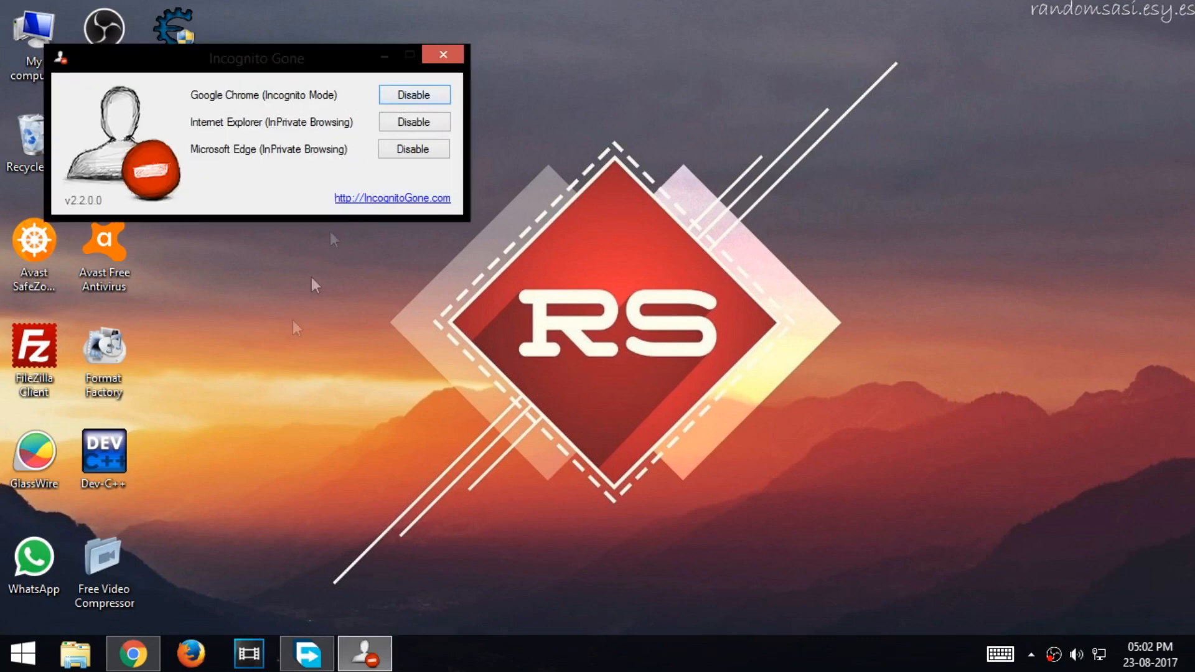
left_click(1177, 45)
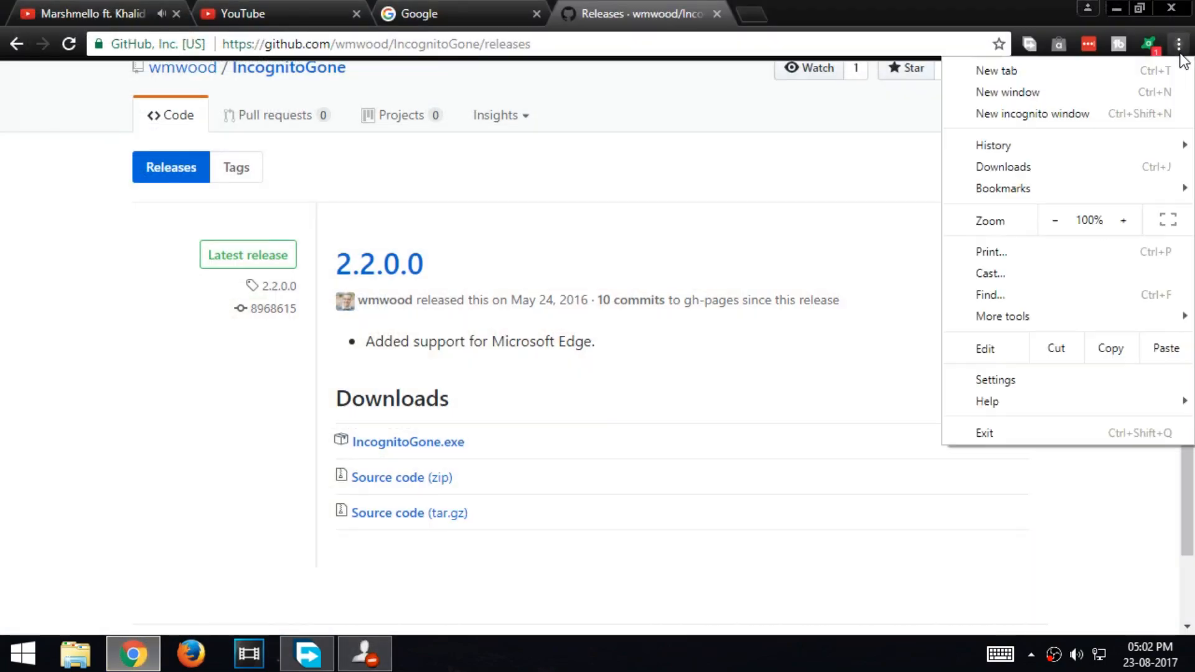
mouse_move(1118, 10)
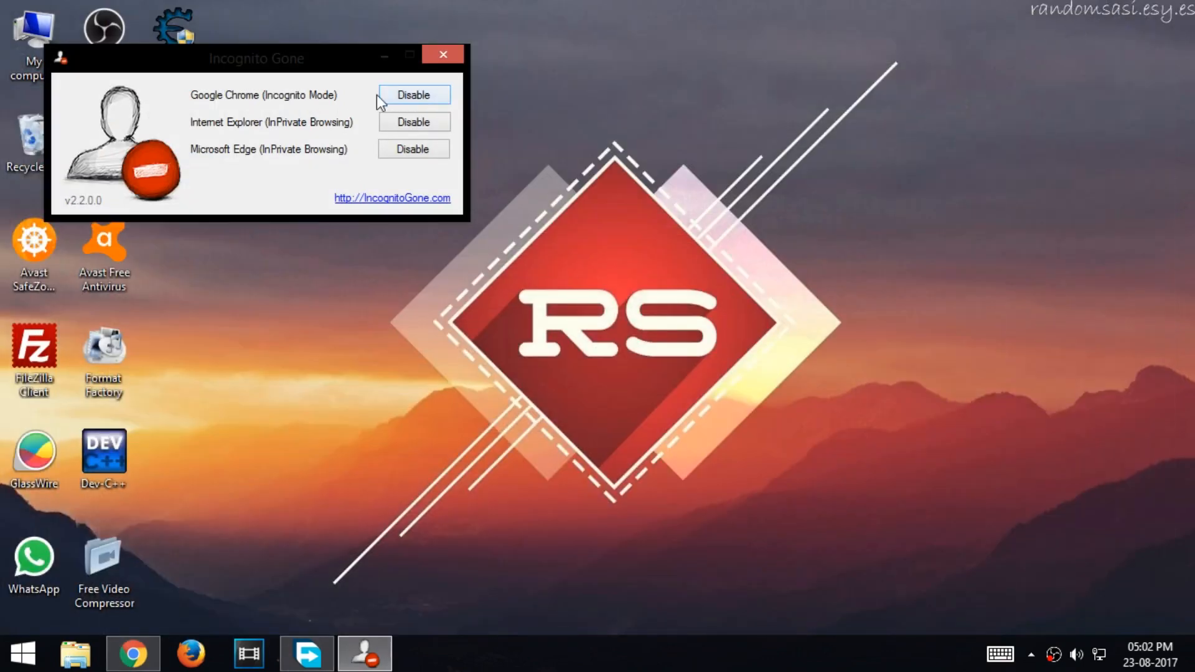
- Disable Incognito Mode for Google Chrome, confirming both caution prompts and the removal message
left_click(413, 95)
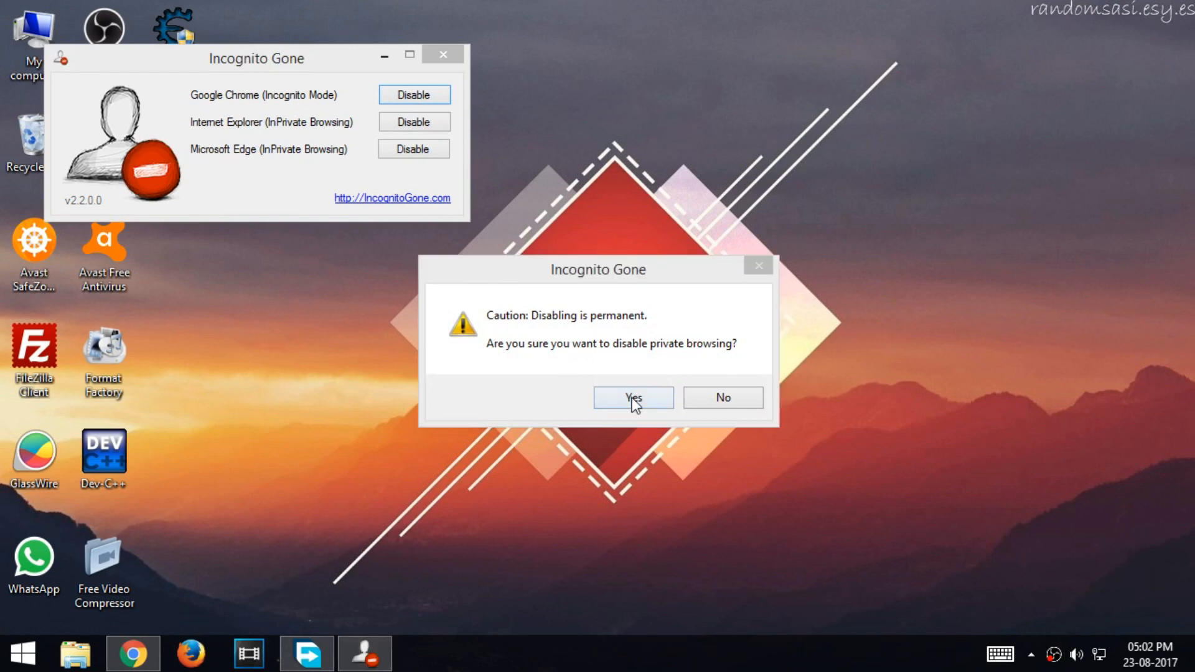
left_click(634, 397)
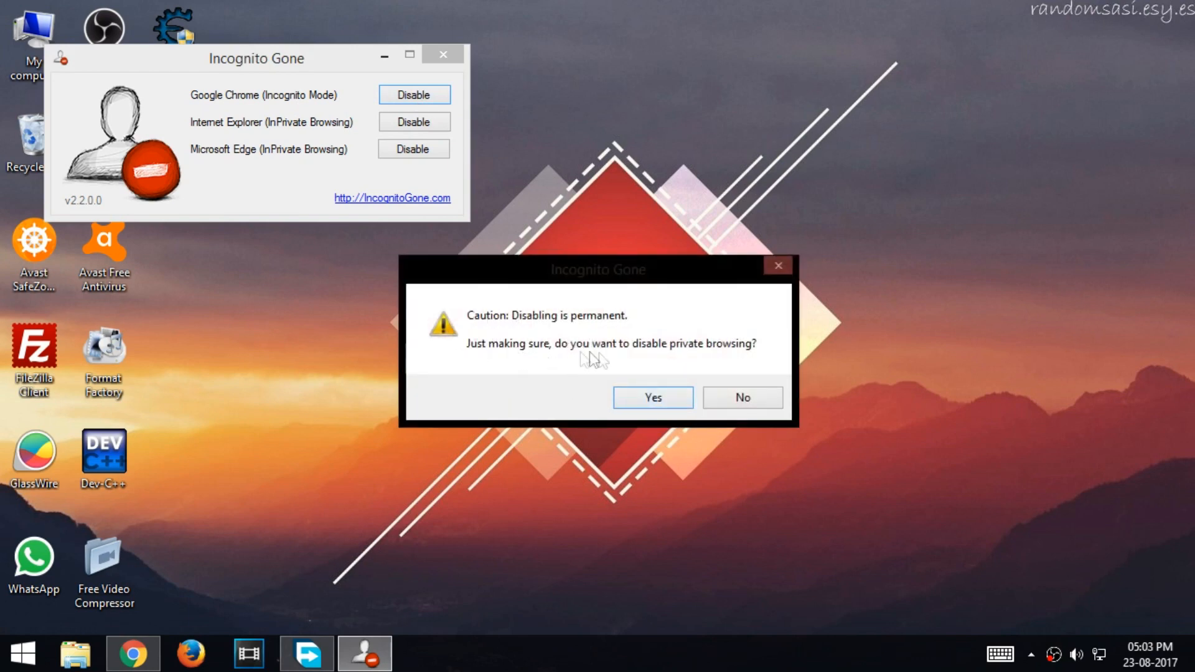
left_click(652, 397)
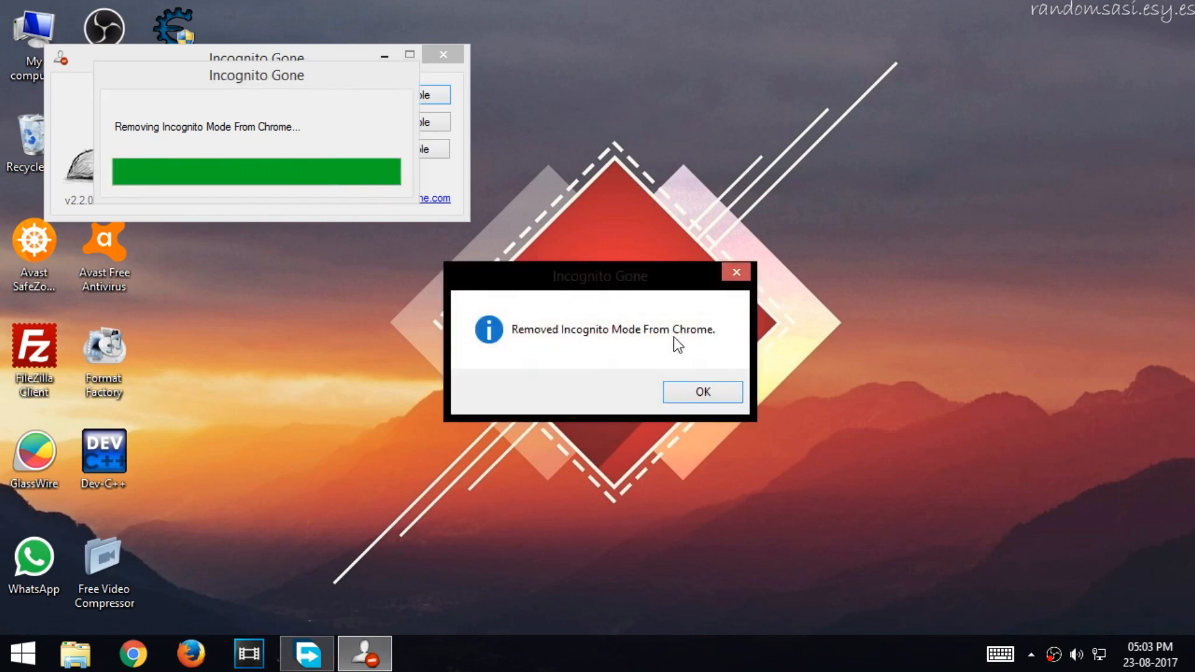
left_click(702, 391)
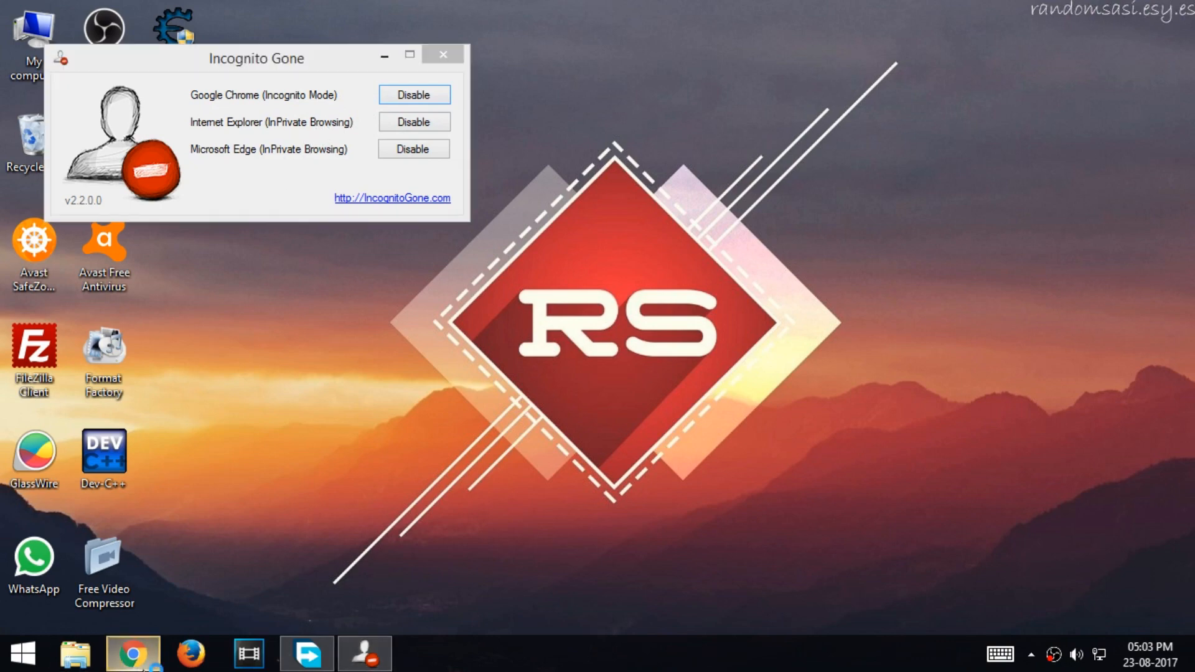
- Relaunch Chrome from the taskbar and restore the previous session's tabs
left_click(132, 650)
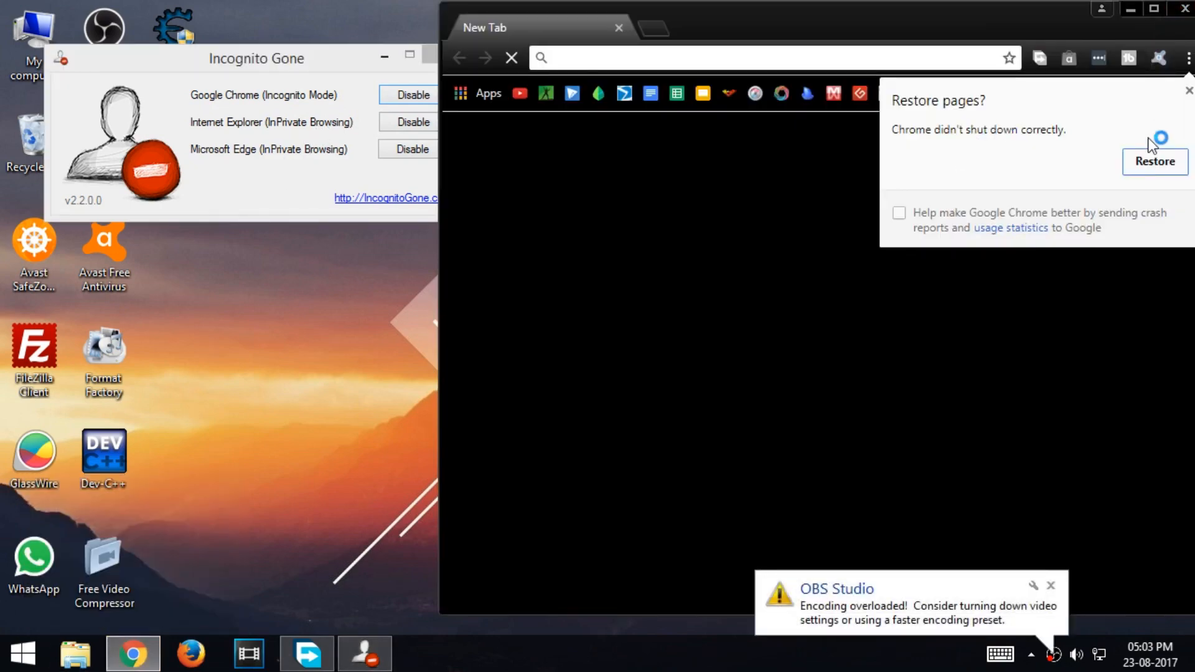
left_click(1170, 43)
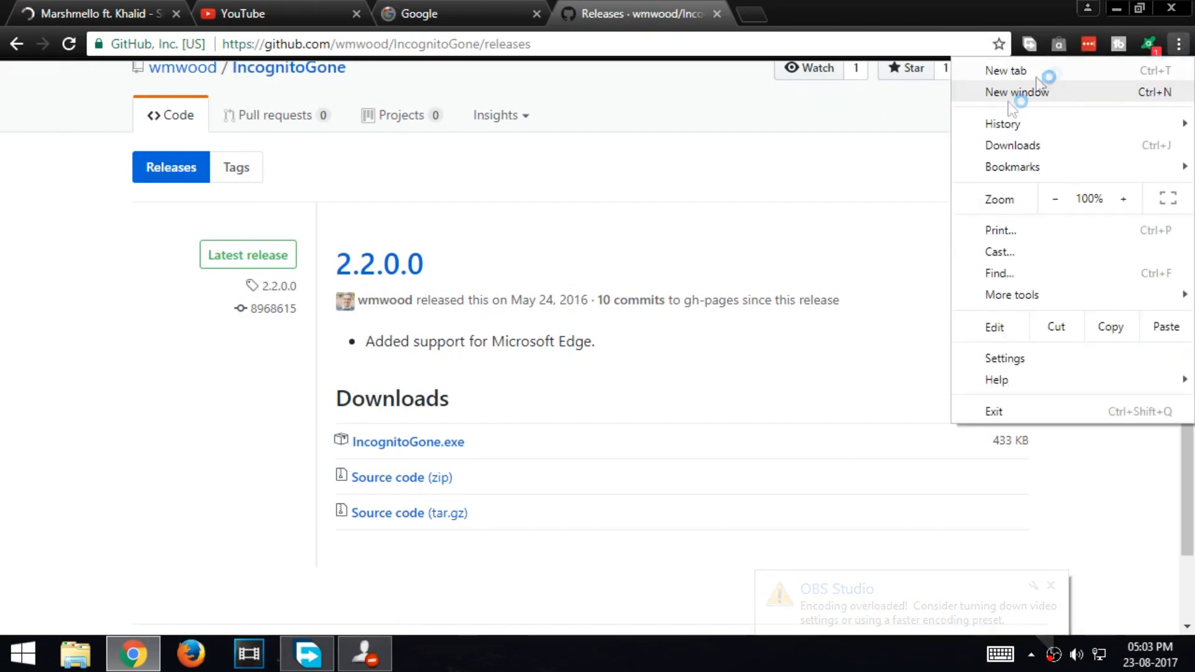